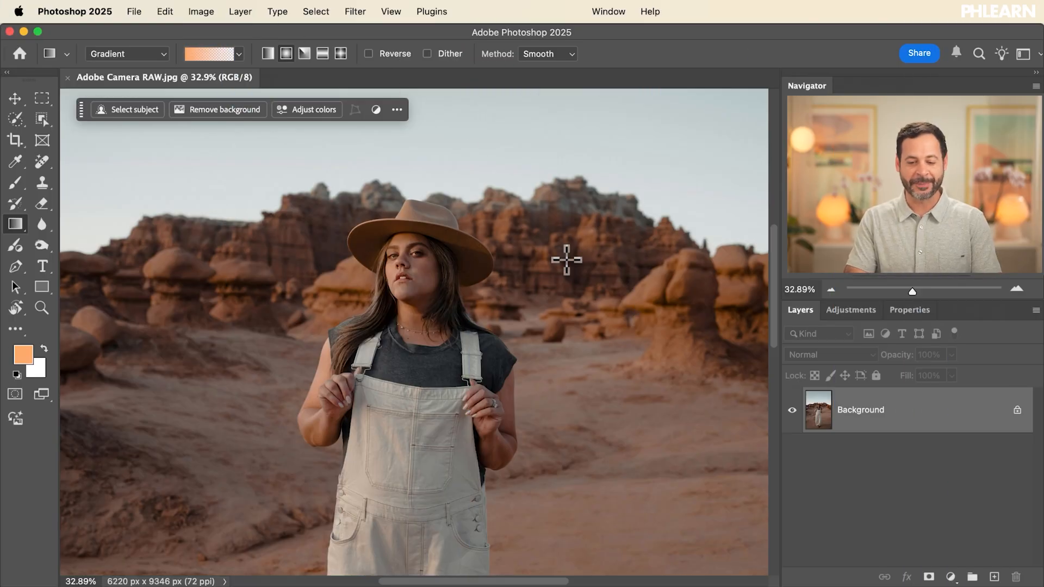
mouse_move(571, 235)
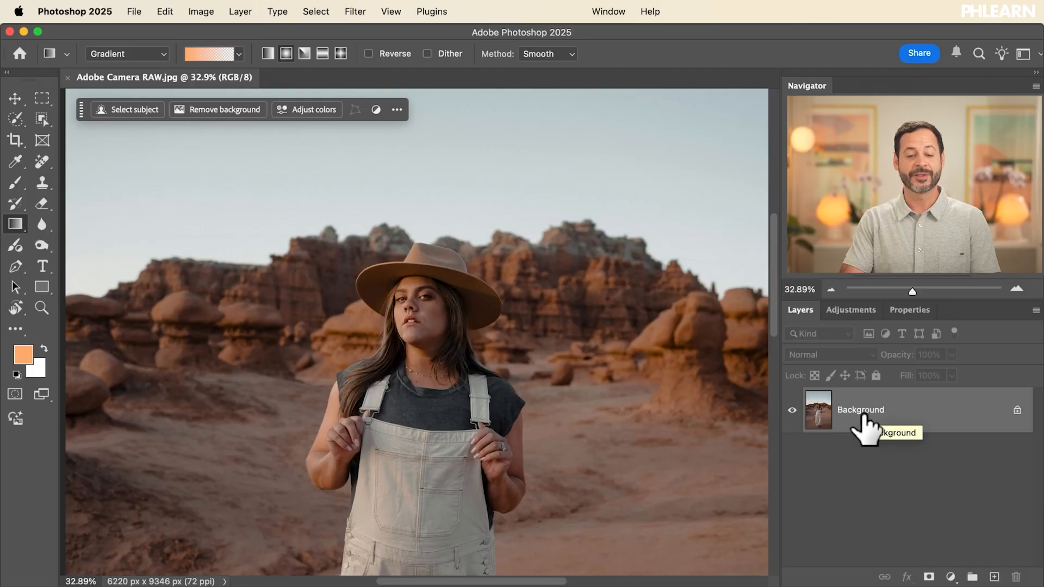
- Convert the Background layer into a smart object (Layer 0) via Convert for Smart Filters
click(355, 11)
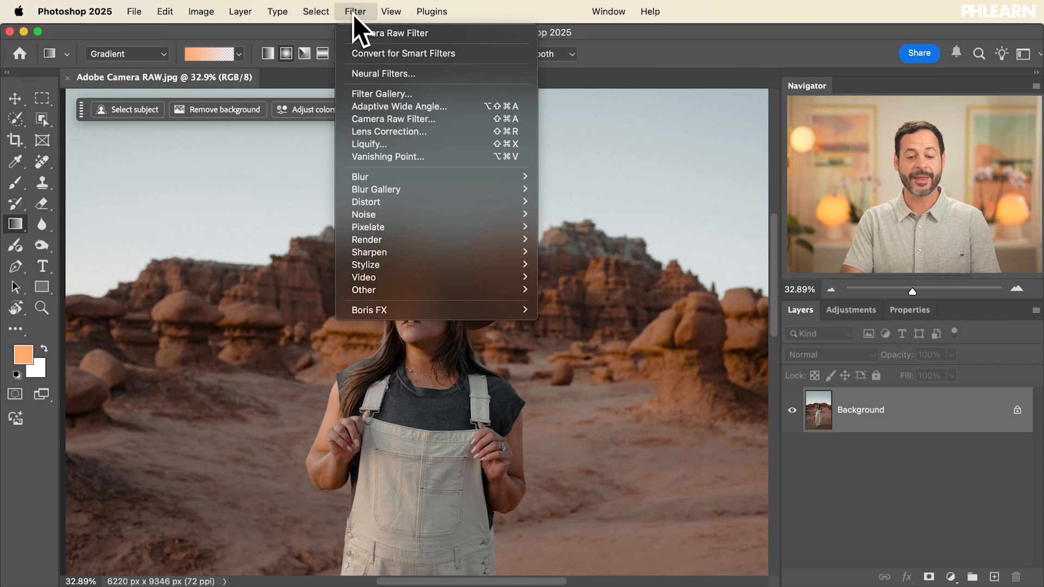
mouse_move(416, 52)
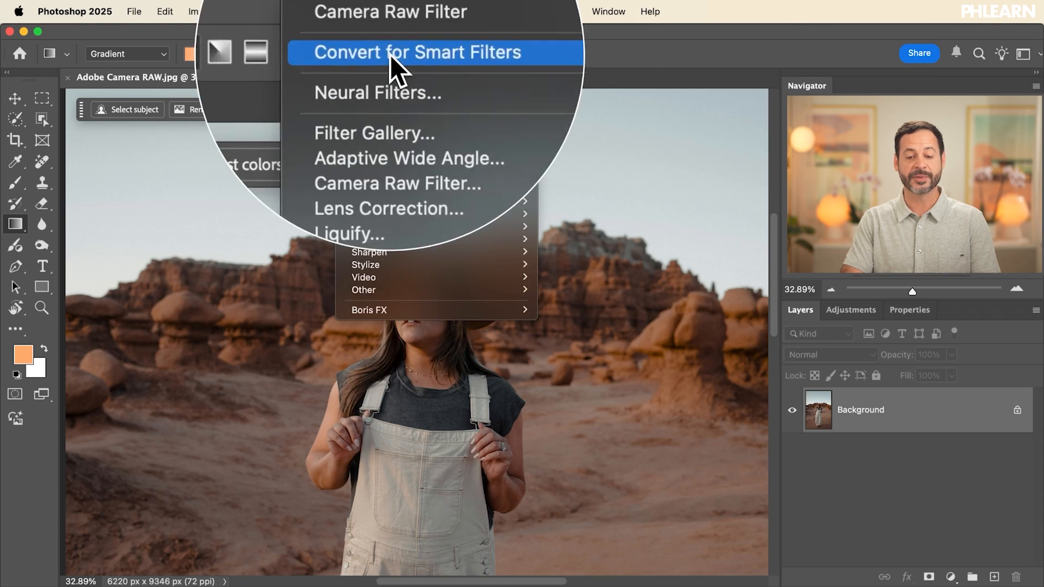
click(416, 52)
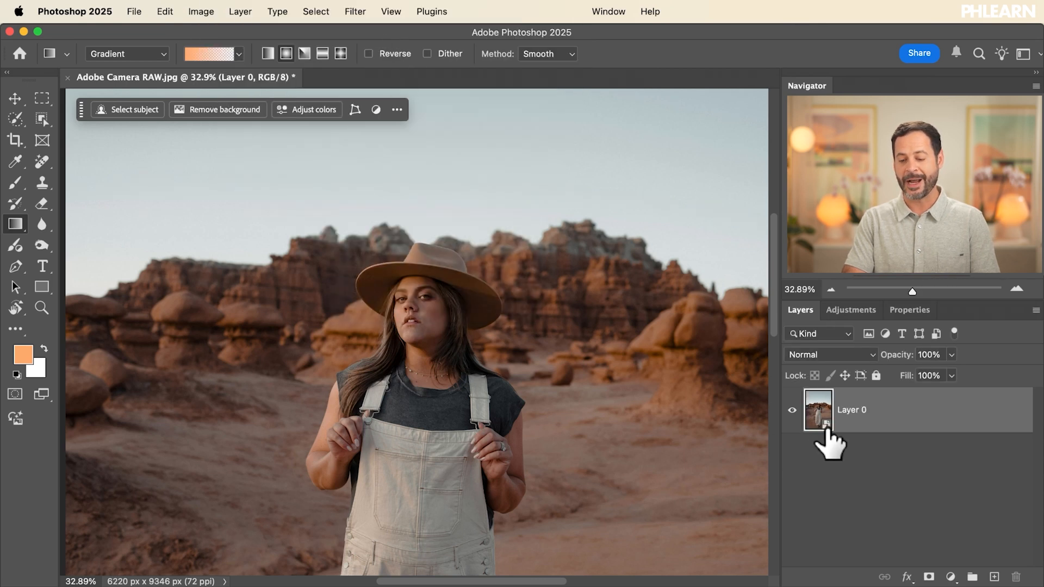
mouse_move(817, 410)
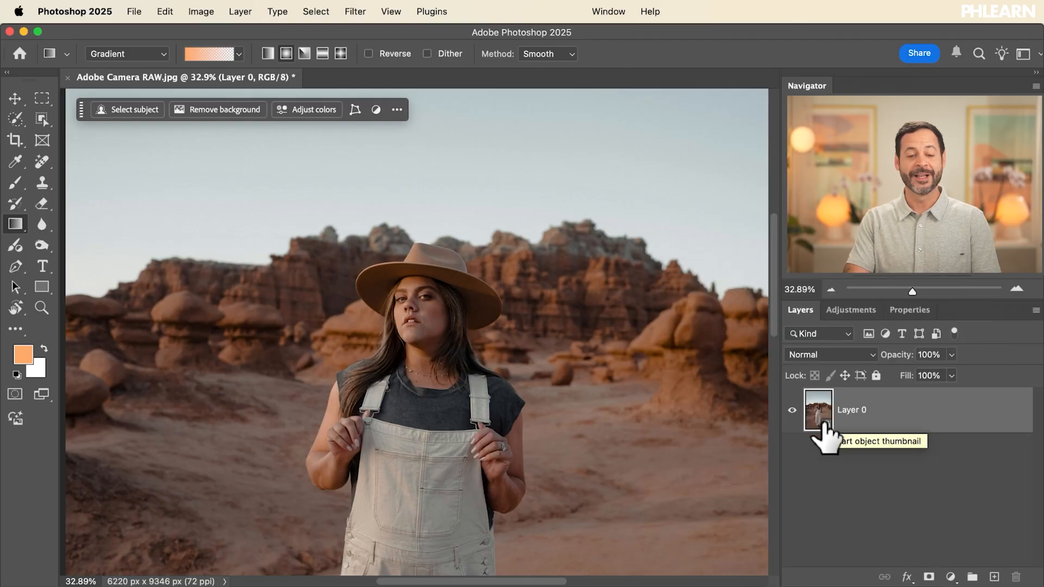
- Launch the Camera Raw filter on Layer 0 and expand its Lens Blur section
click(355, 10)
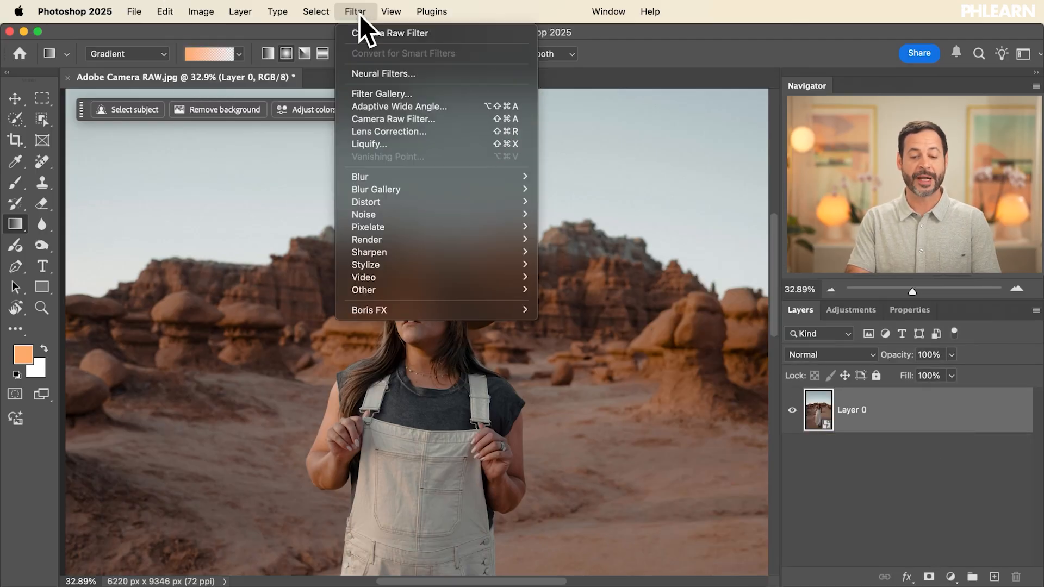
mouse_move(393, 118)
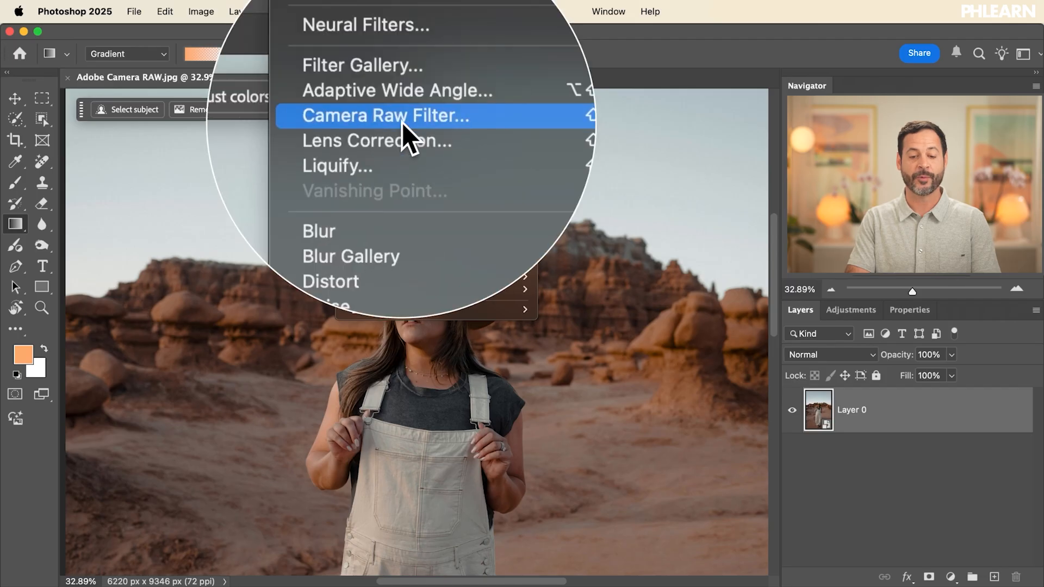
click(383, 116)
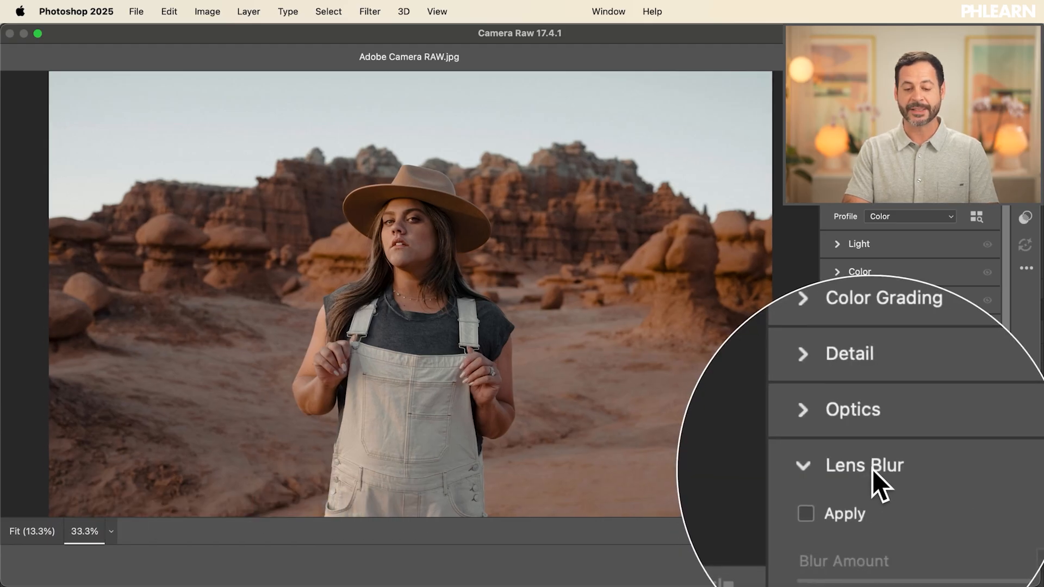
scroll(down, 3)
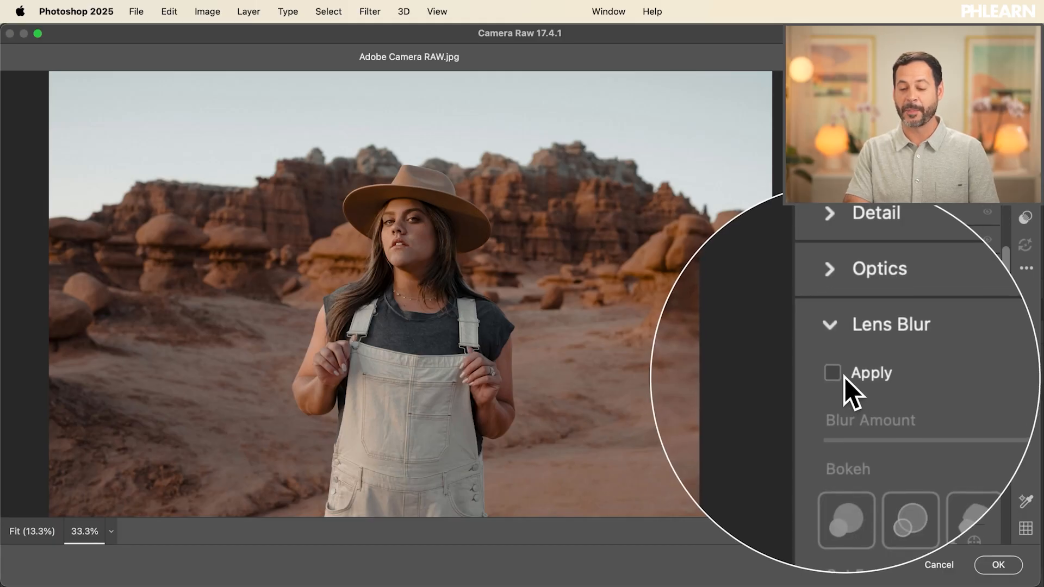
- Apply Lens Blur with a picked focus point and Blur Amount lowered to 26
click(833, 373)
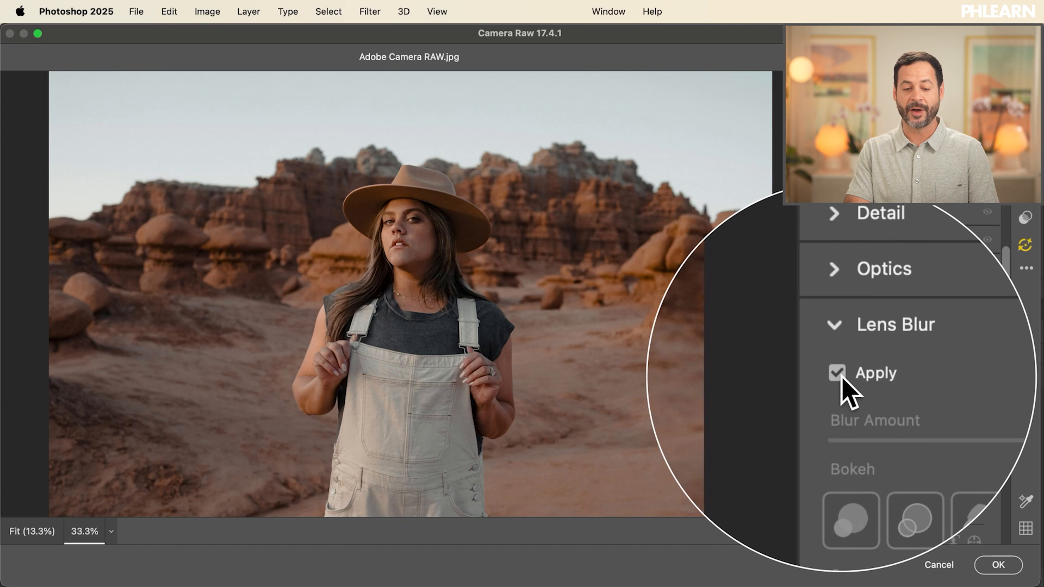
click(837, 373)
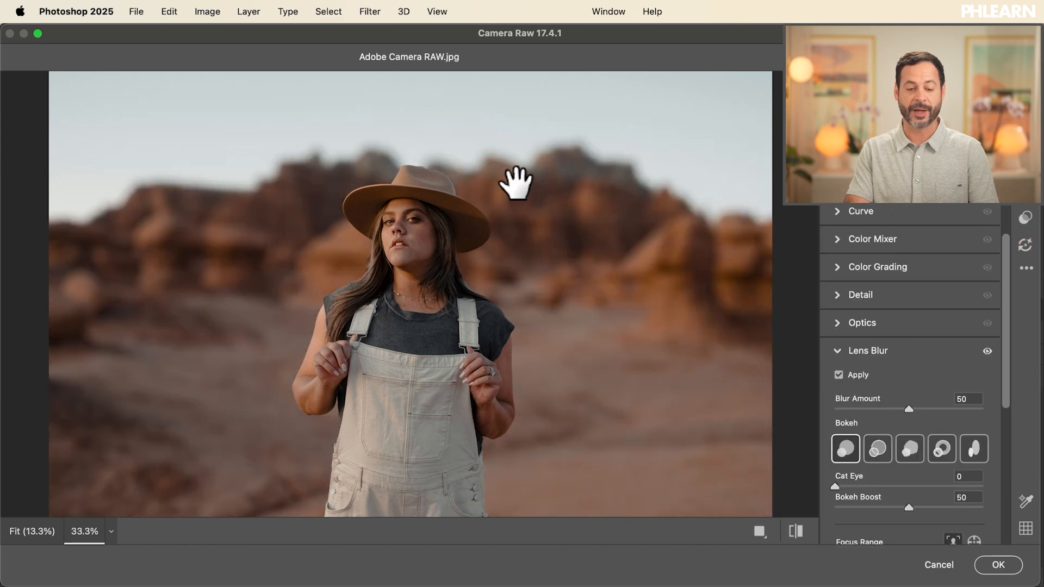
mouse_move(872, 392)
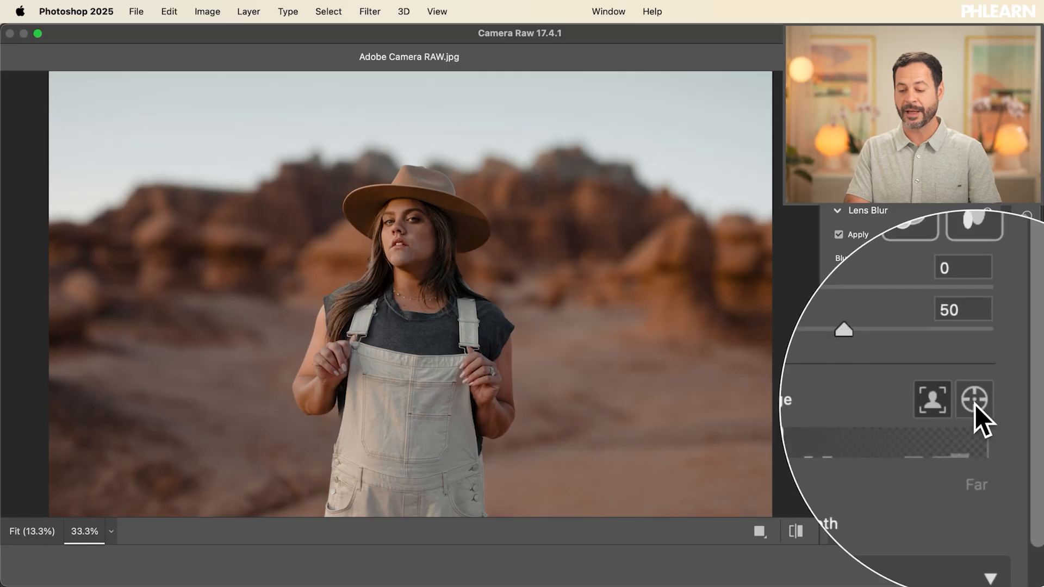
click(974, 399)
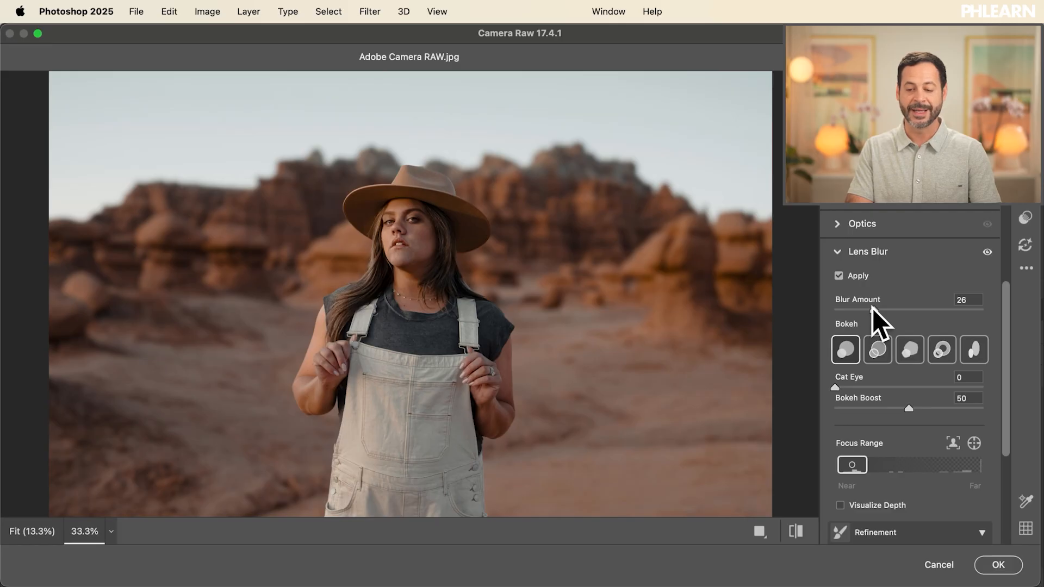
click(988, 252)
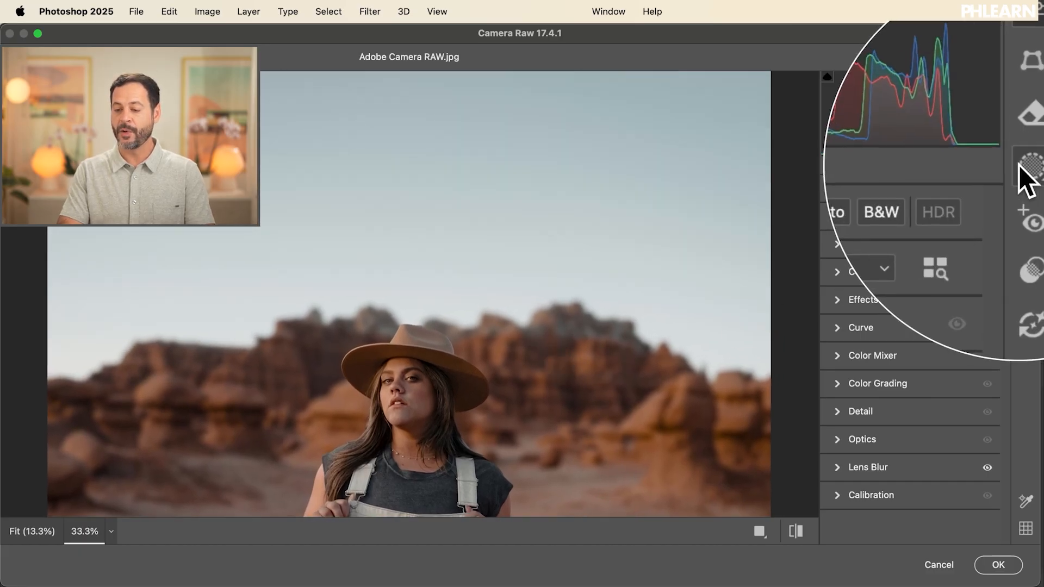
- Add a Landscape Sky mask and cool the sky by setting its Temperature to -38
click(1028, 169)
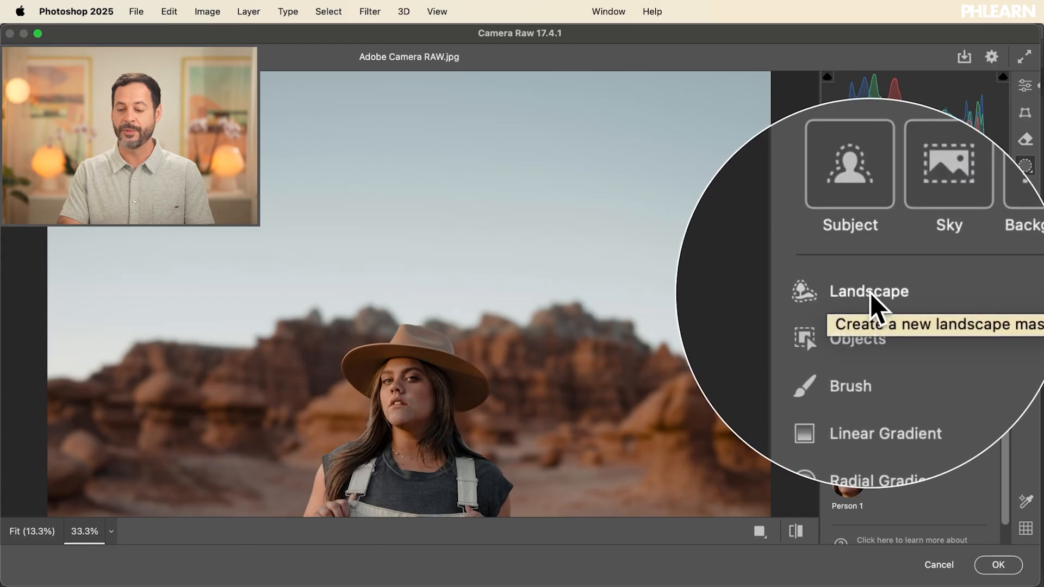
click(868, 291)
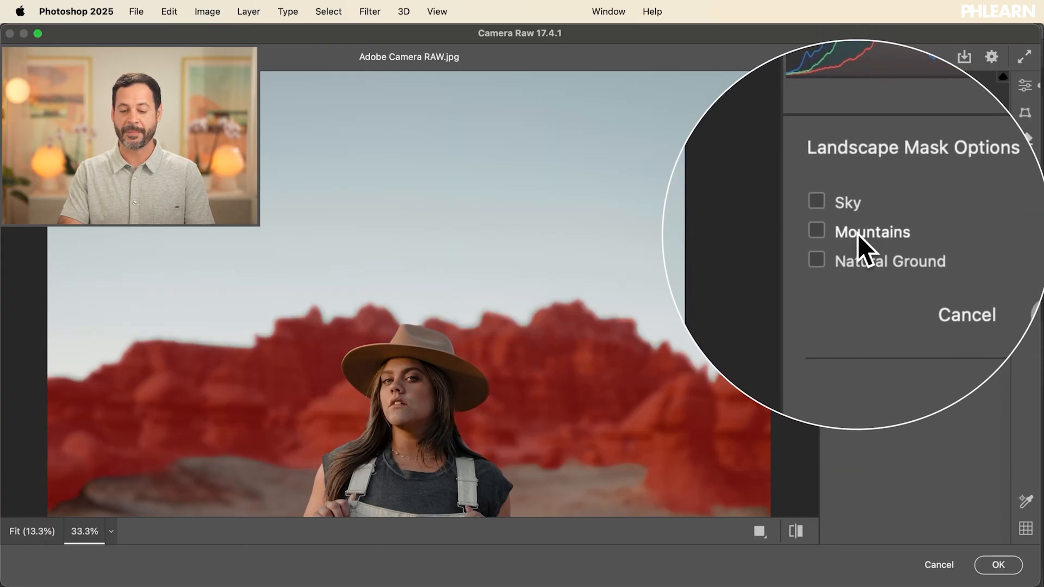
click(815, 201)
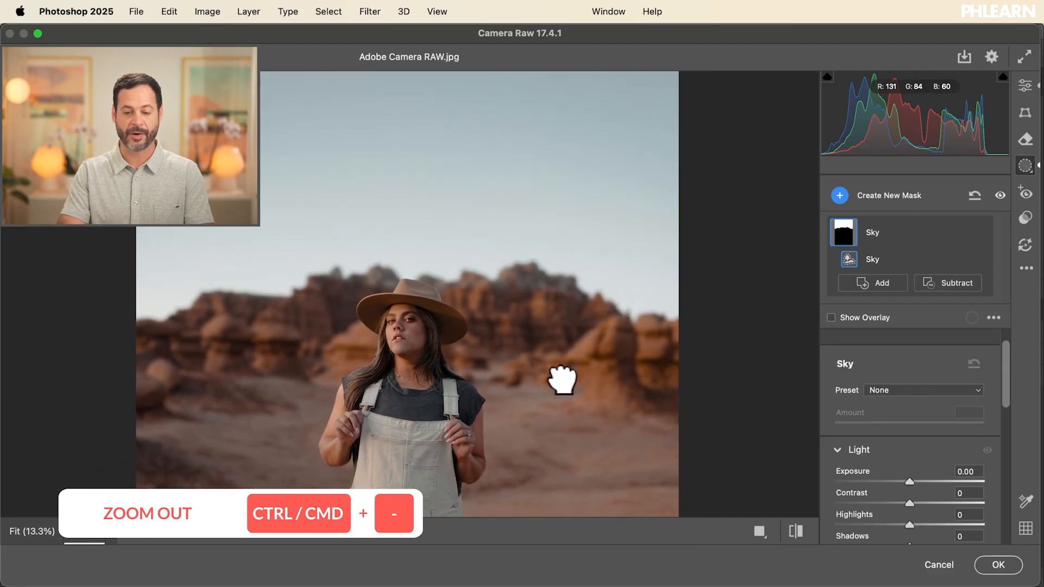
scroll(down, 3)
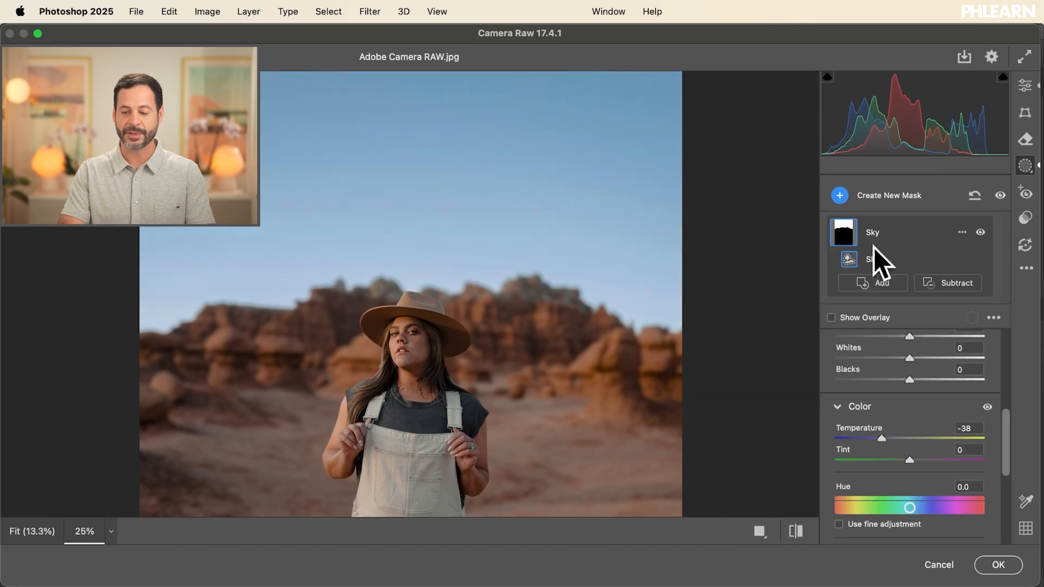
mouse_move(979, 250)
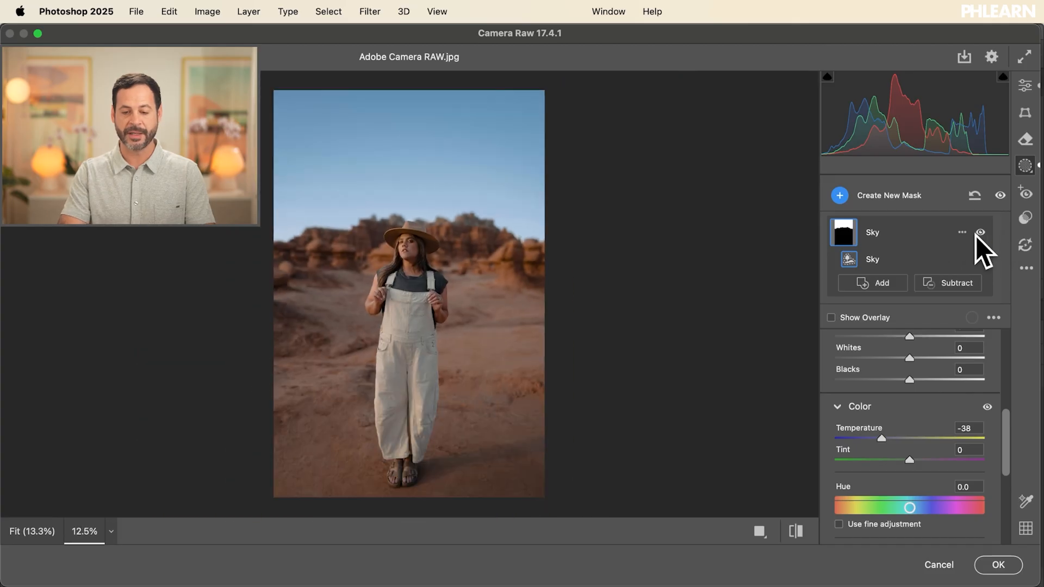
mouse_move(948, 254)
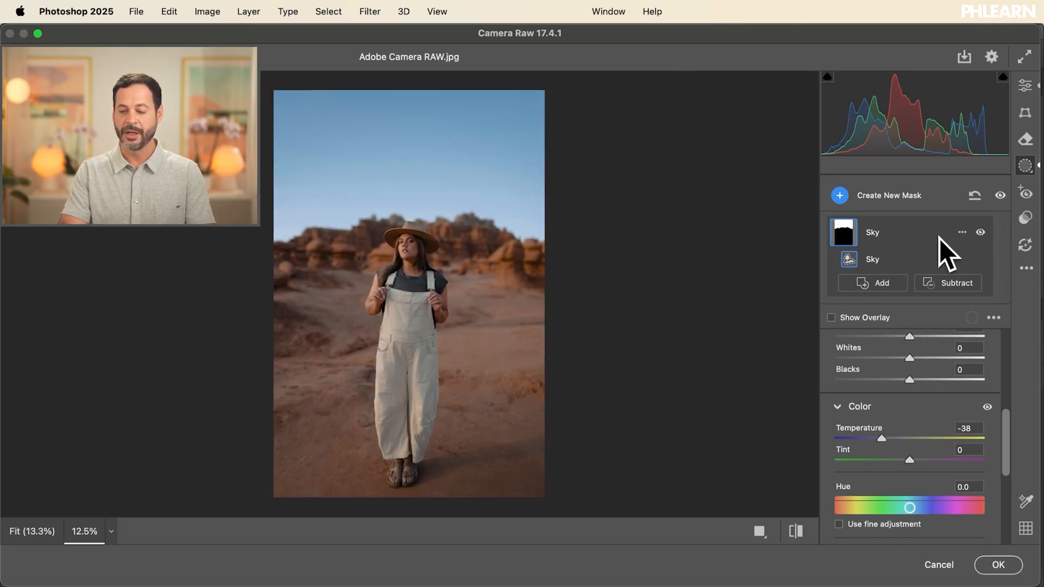
click(980, 233)
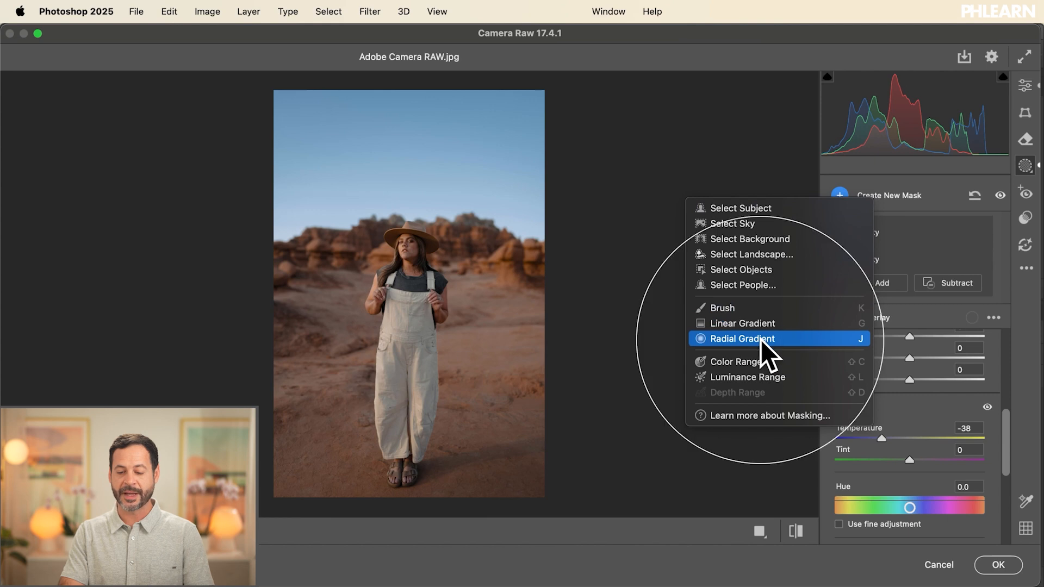
- Add a radial gradient mask over the woman with Exposure +0.60, then return to the Edit panels
click(742, 339)
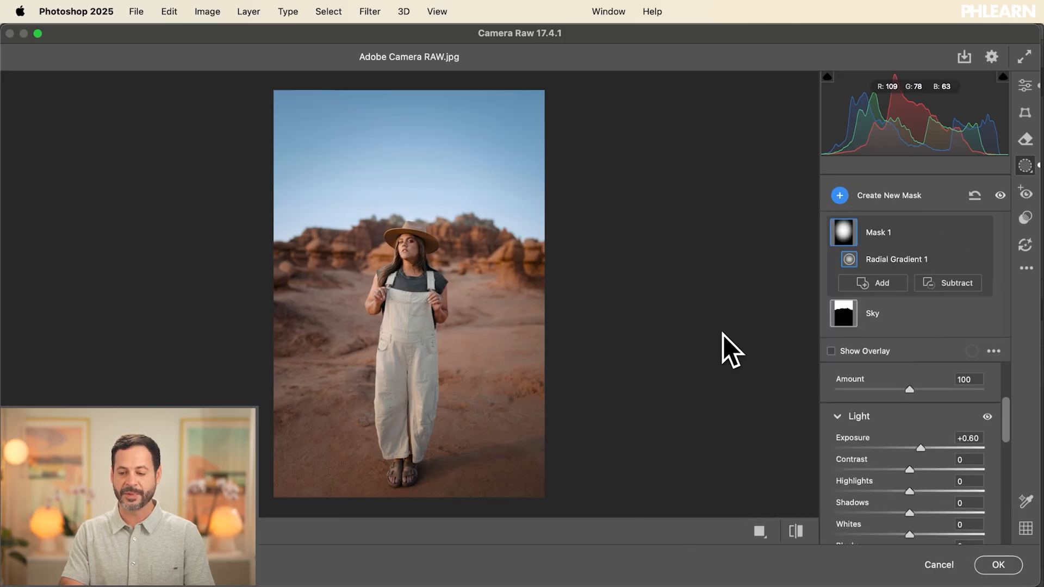
mouse_move(980, 233)
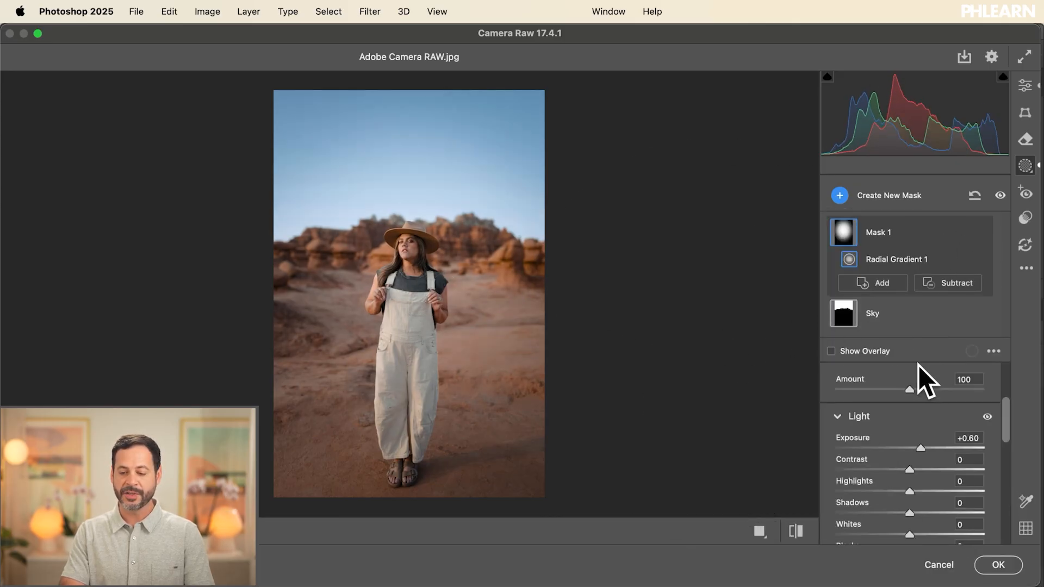
scroll(up, 3)
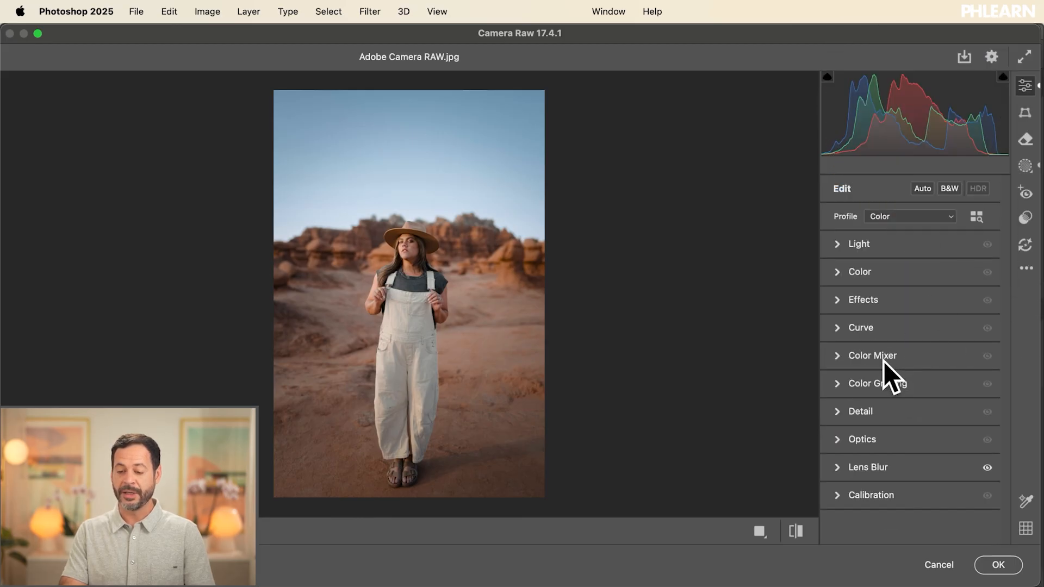
- In Color Grading, tint shadows blue and midtones yellow, then compare before/after
click(877, 383)
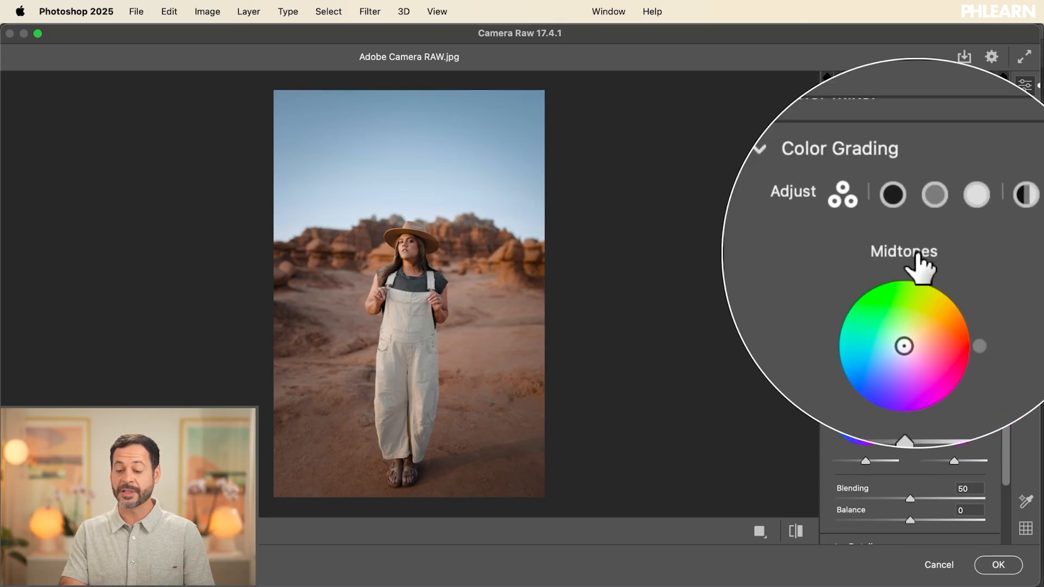
click(841, 193)
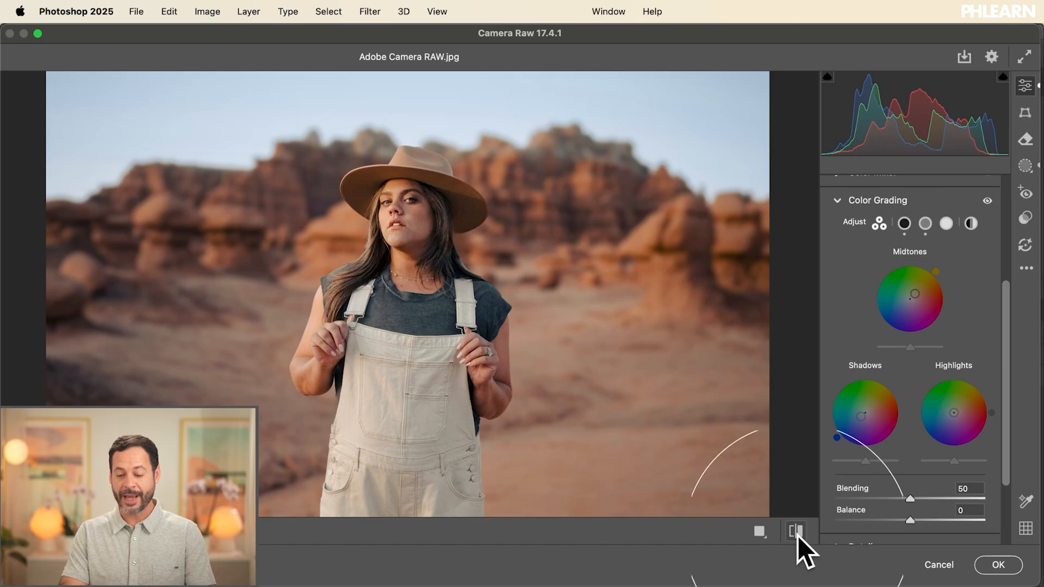
mouse_move(796, 529)
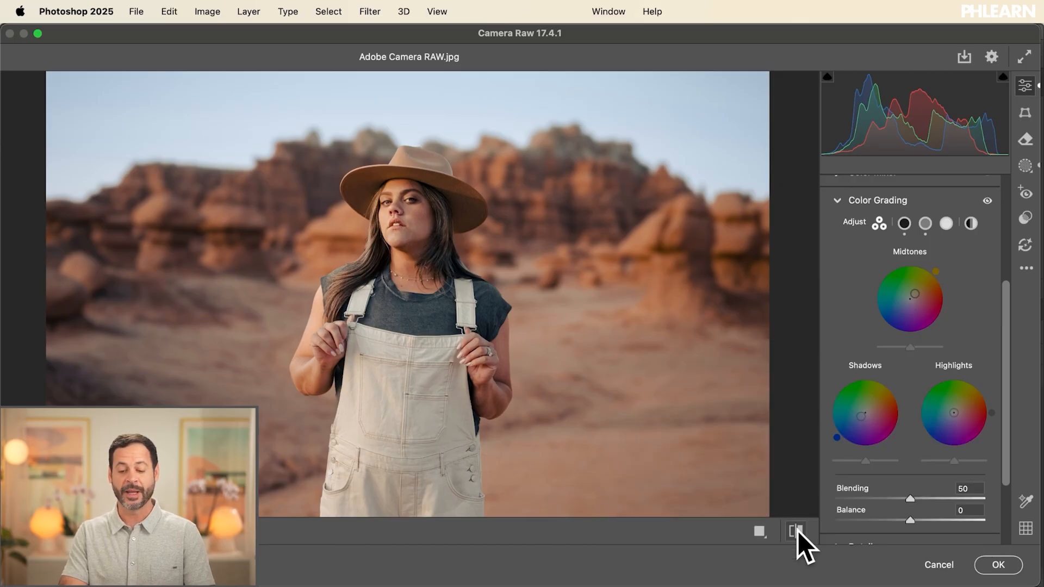
mouse_move(795, 531)
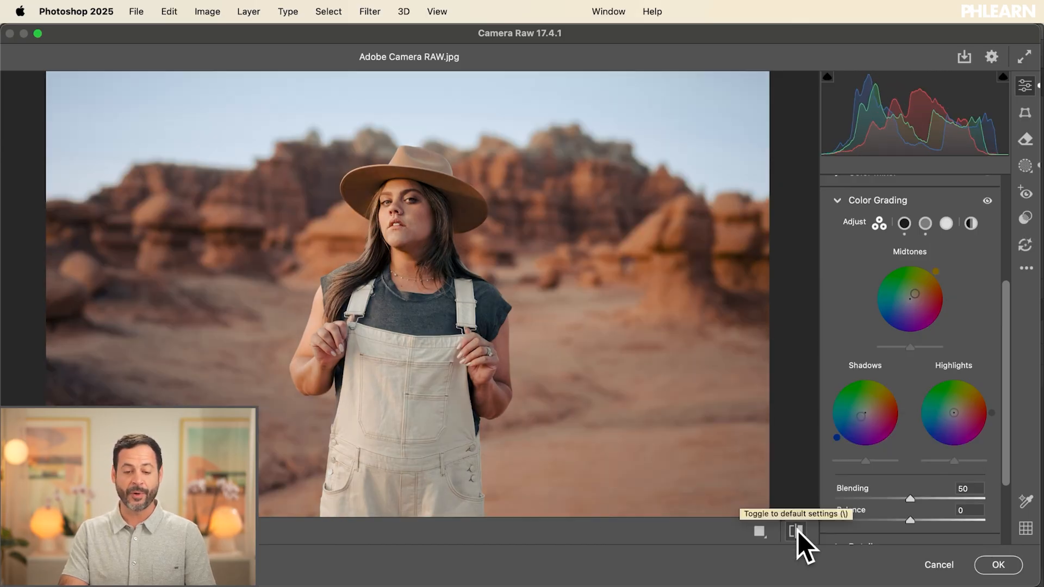
click(796, 530)
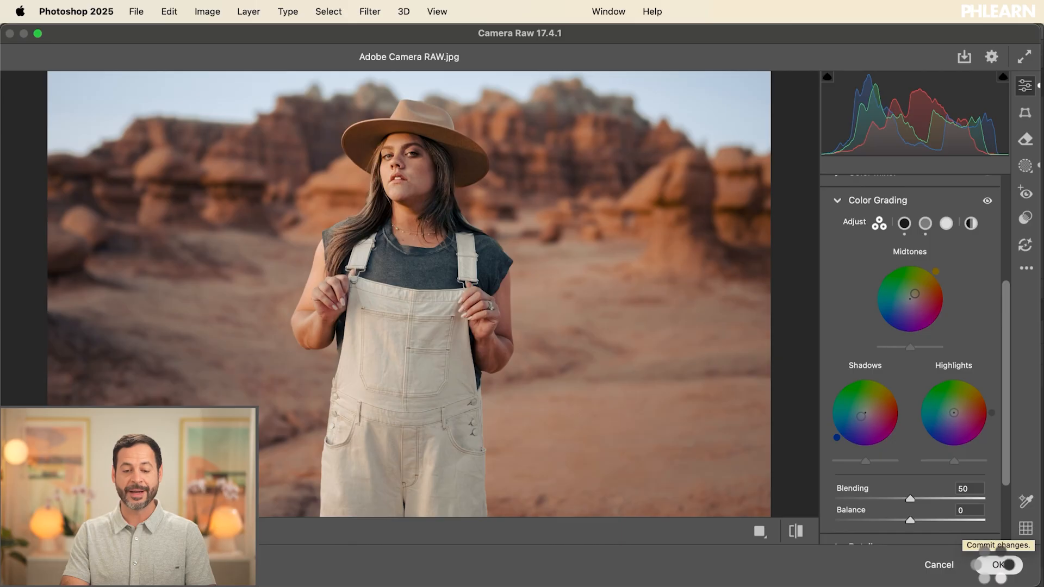
- Commit the Camera Raw edits as a smart filter on Layer 0 and toggle its visibility to compare
click(998, 565)
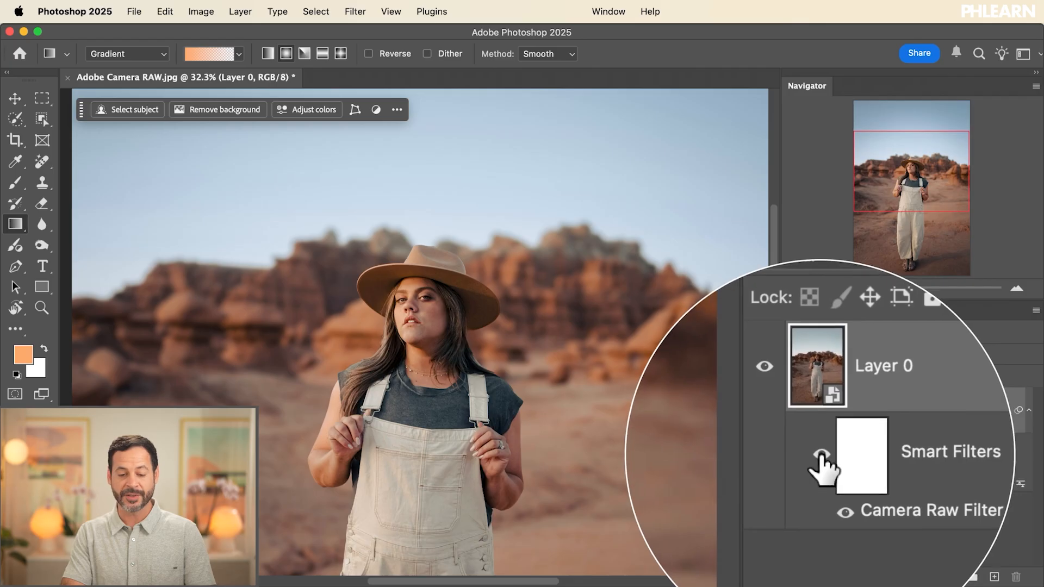
click(822, 452)
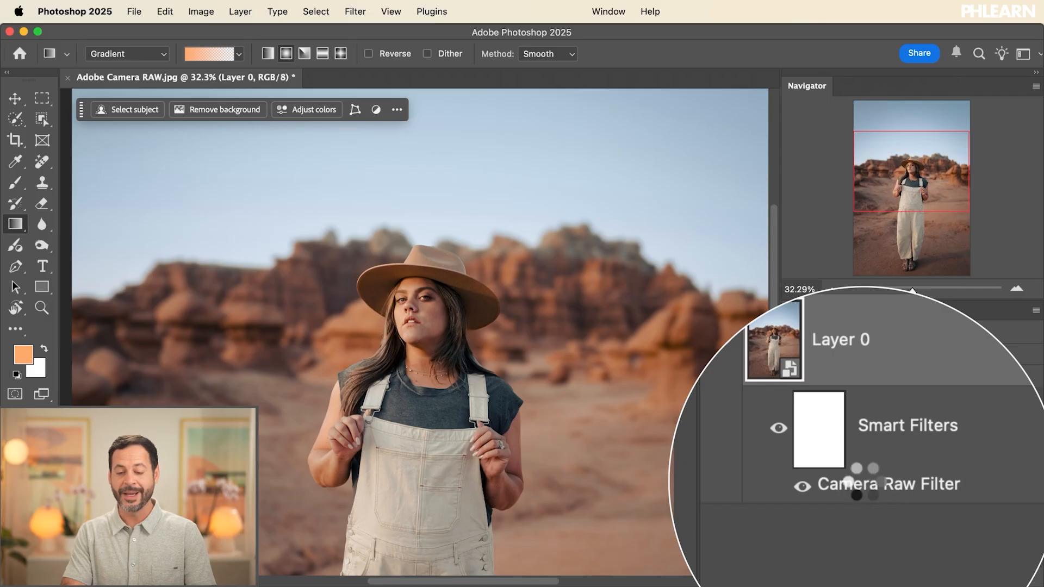
double_click(888, 484)
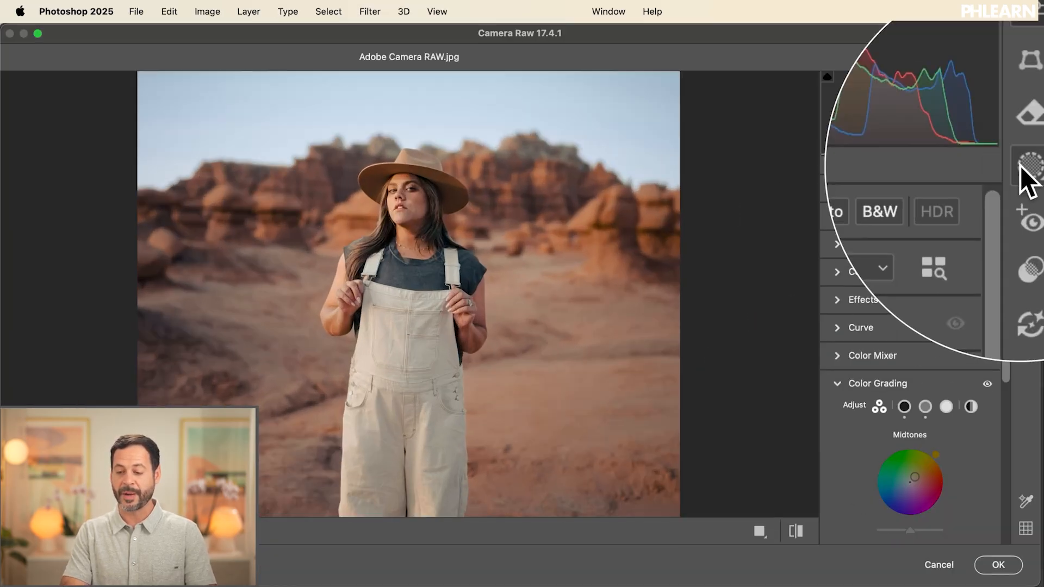
click(1028, 165)
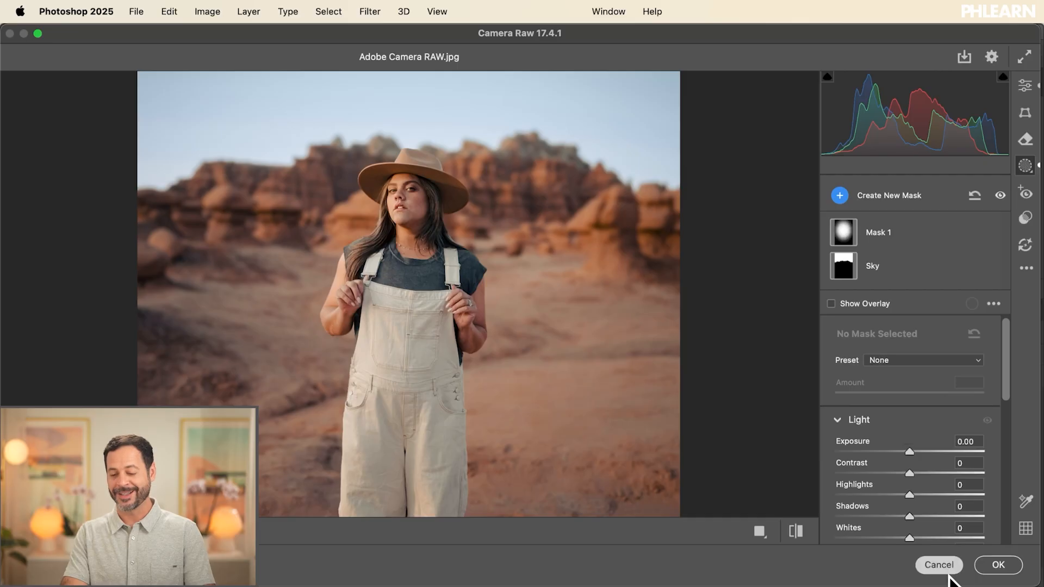
click(997, 565)
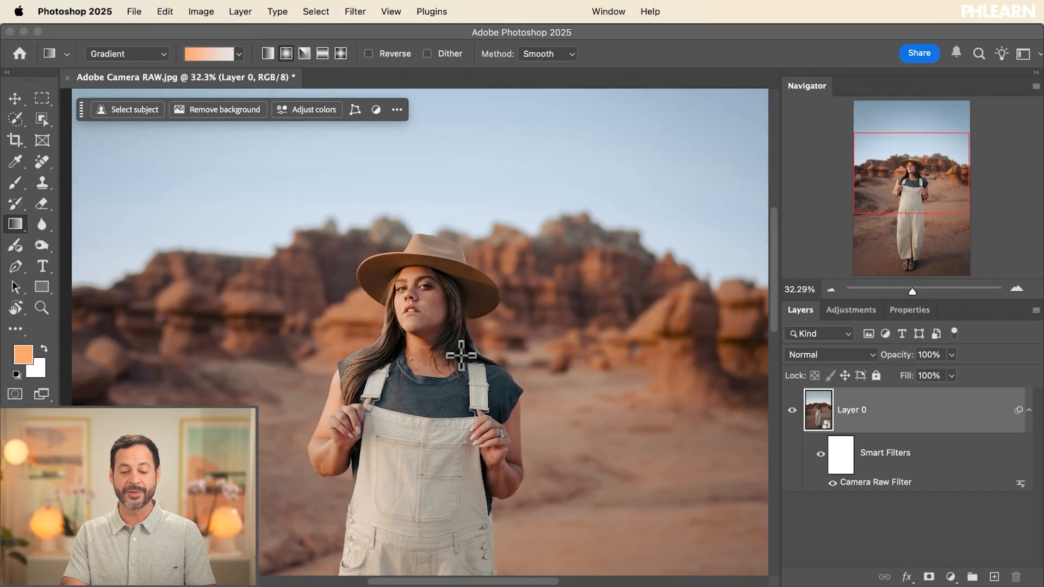
mouse_move(573, 317)
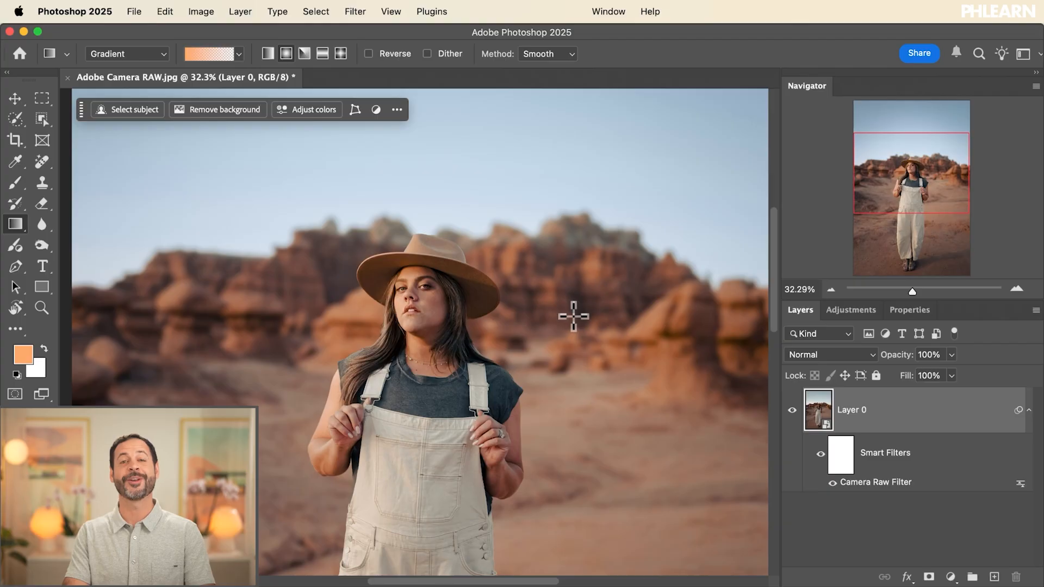